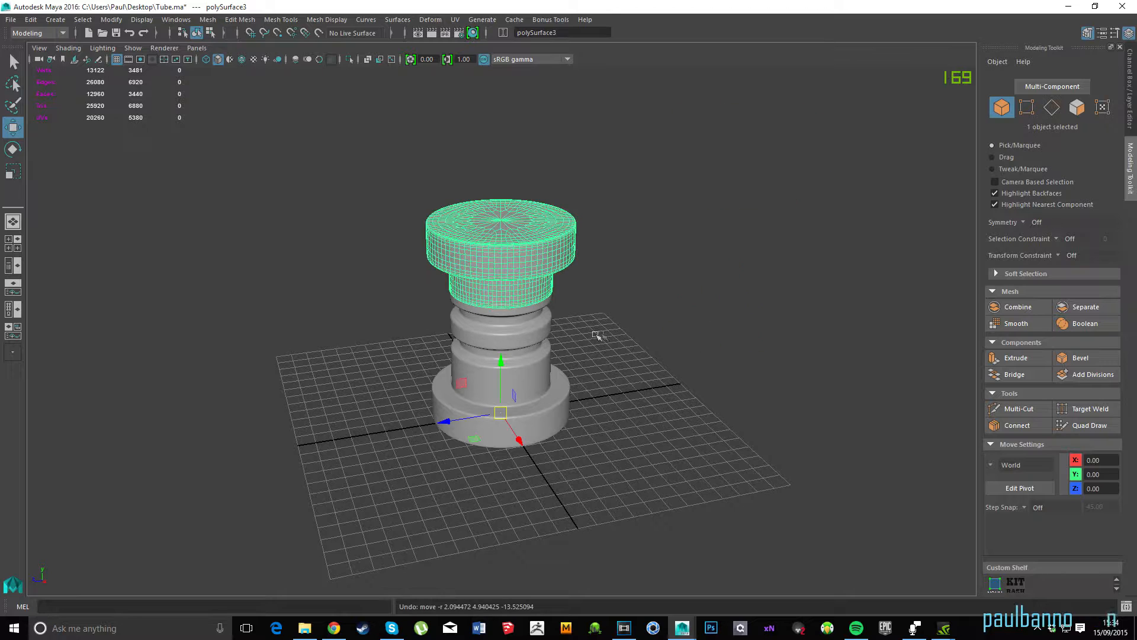
# - Deselect everything, then select the bottom base mesh polySurface1 of the tube
pyautogui.rightClick(523, 214)
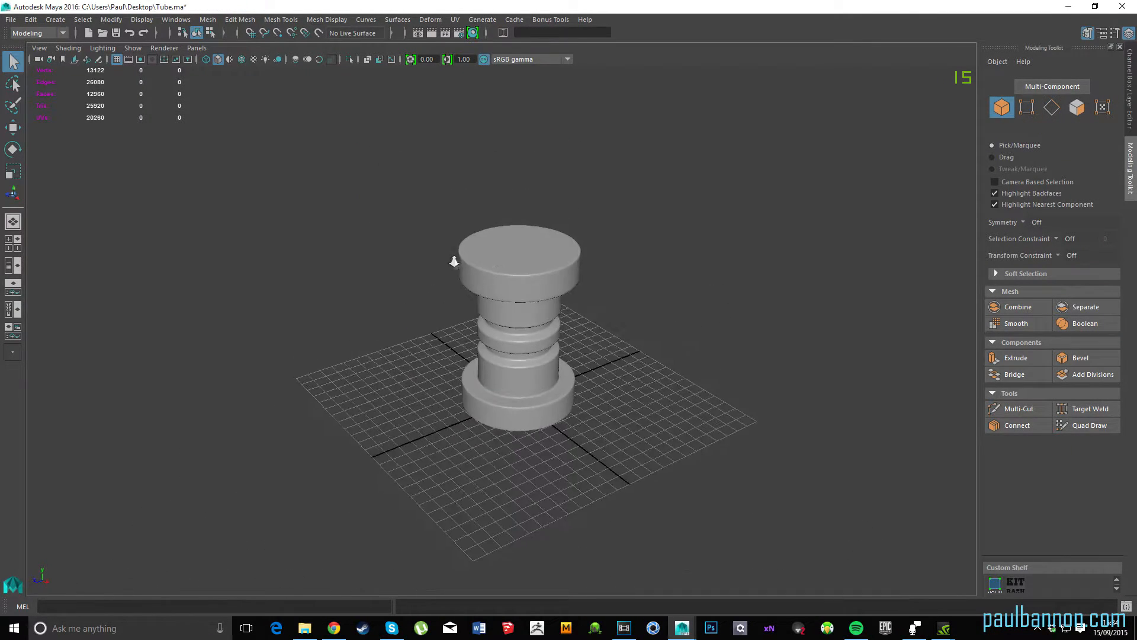
pyautogui.click(626, 310)
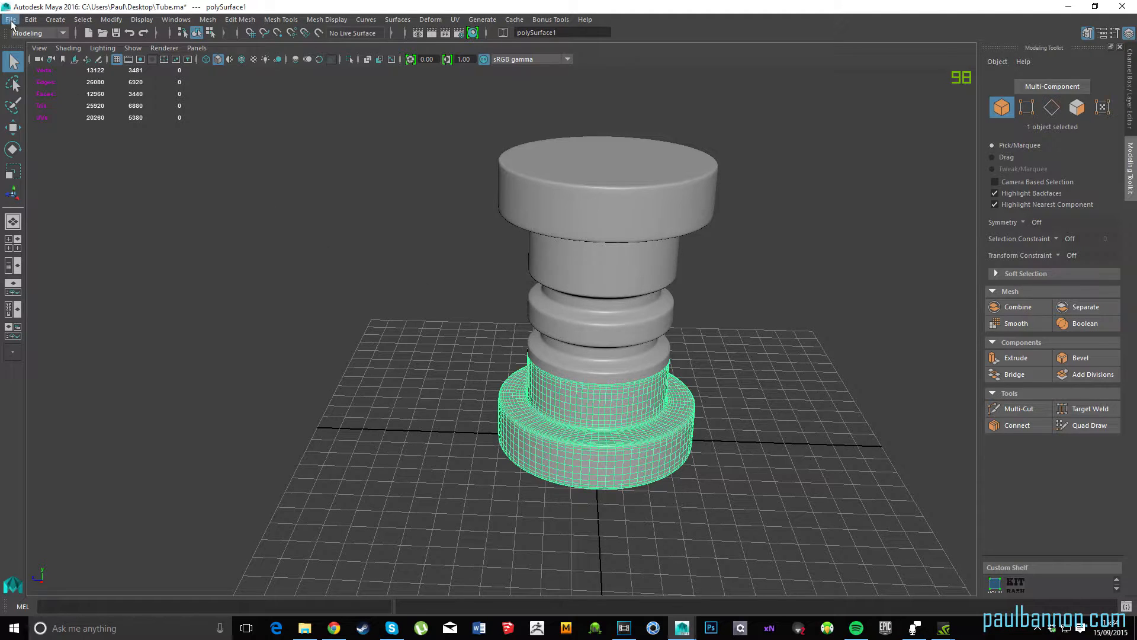
# - Export the selected sections to the Desktop as 1.obj and 2.obj, replacing the existing files
pyautogui.click(10, 19)
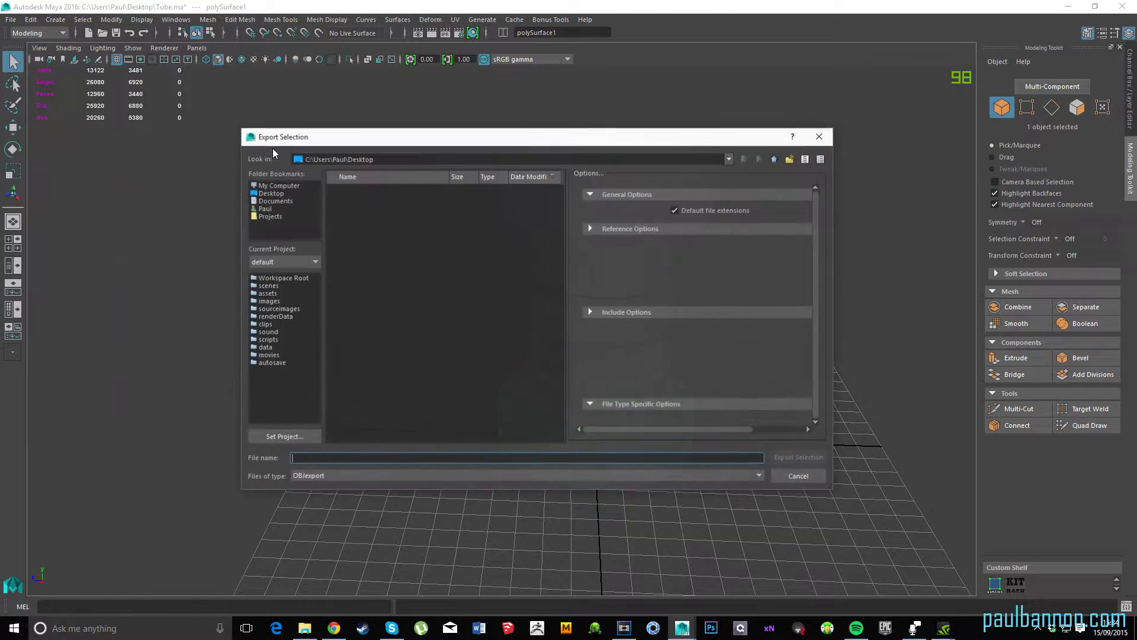
pyautogui.click(798, 456)
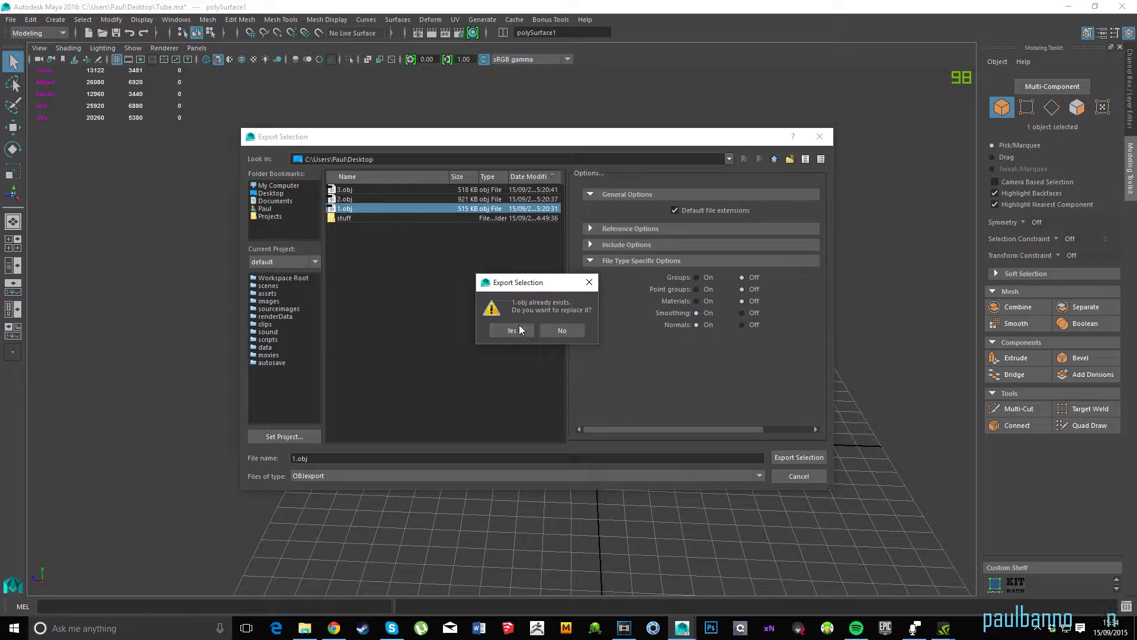
pyautogui.click(511, 330)
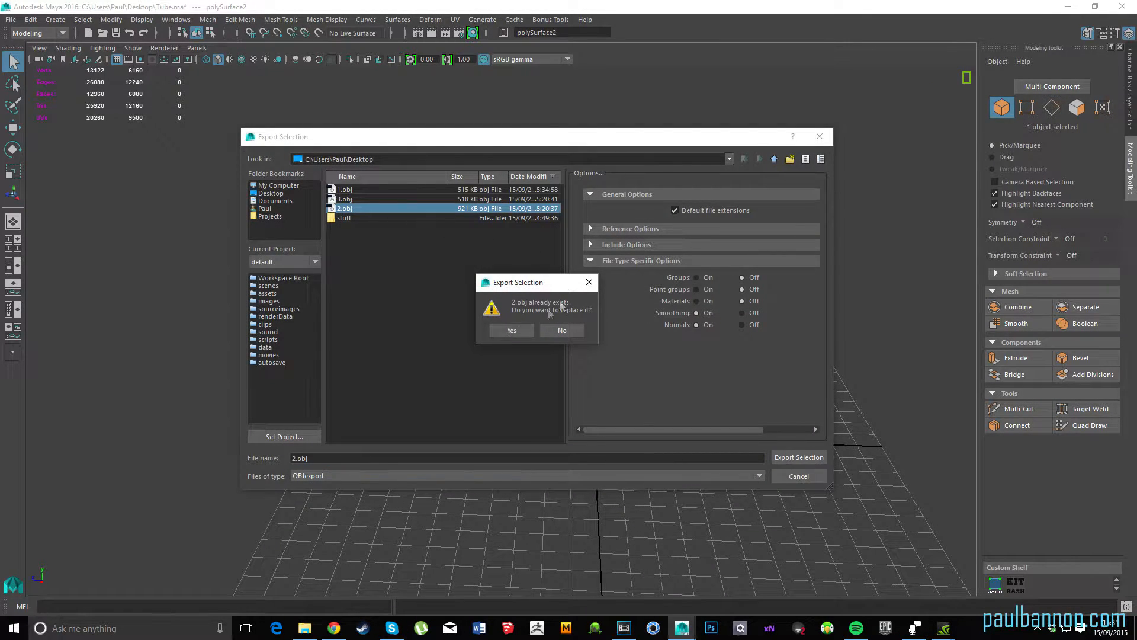
pyautogui.click(512, 330)
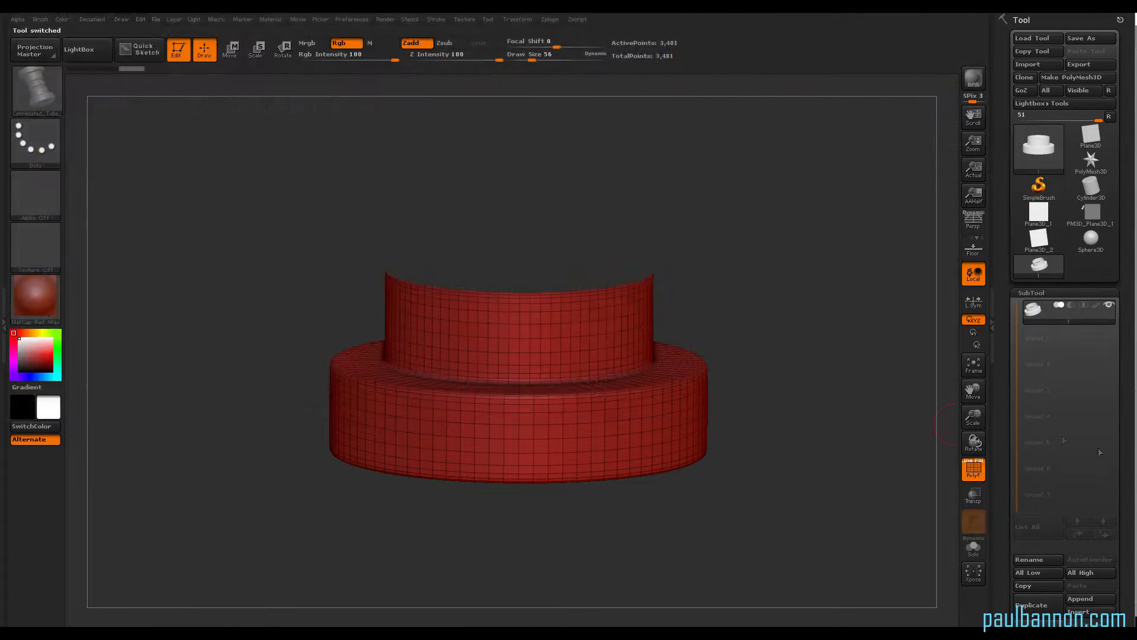
# - Append the exported sections, import 3.obj as the top section, and select subtool 2
pyautogui.click(1037, 64)
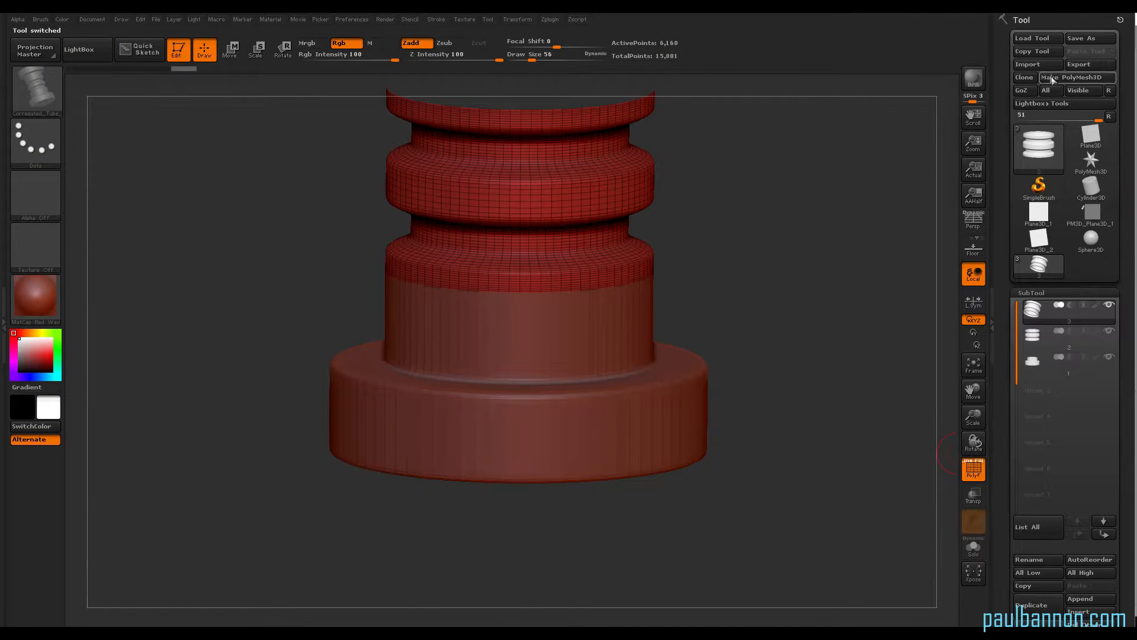
pyautogui.click(1037, 64)
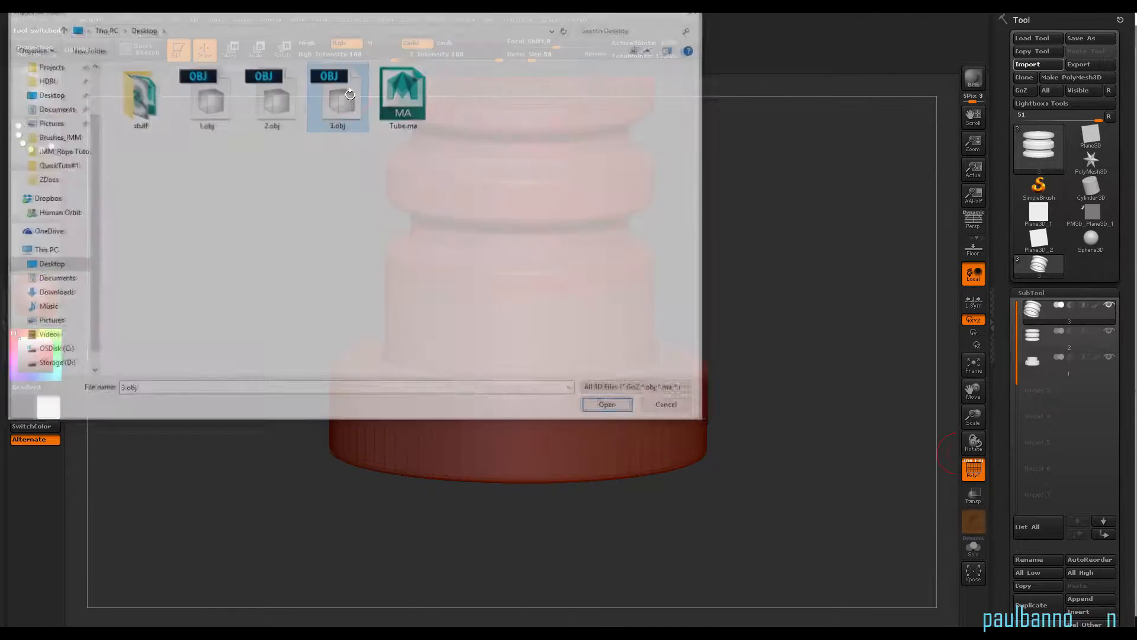
pyautogui.click(606, 404)
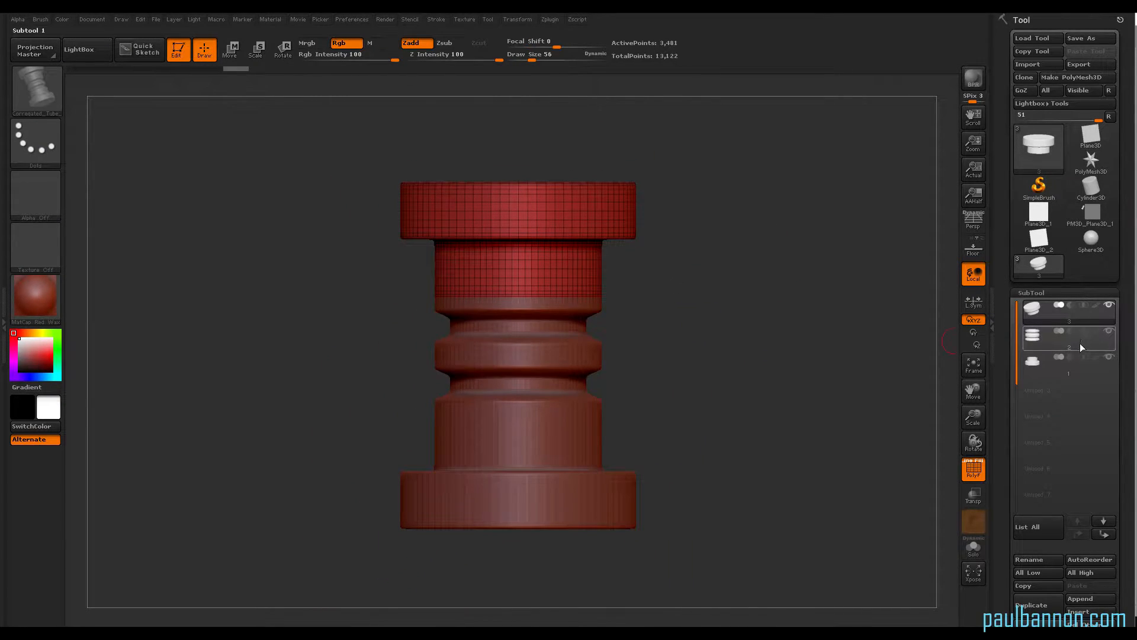
pyautogui.click(1062, 339)
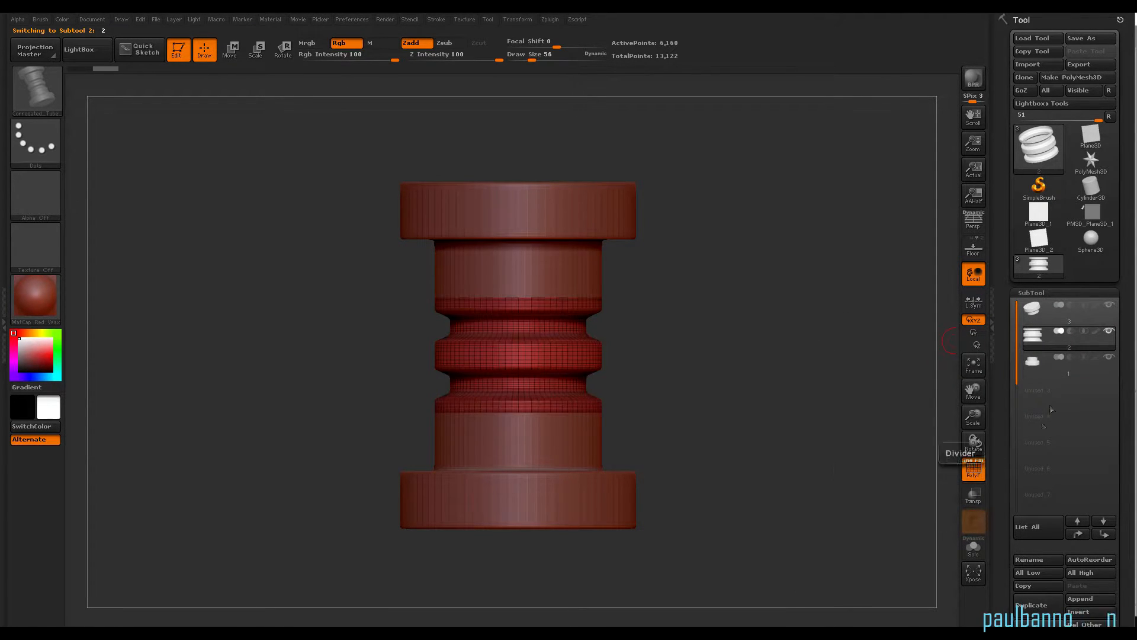
# - Select the top subtool and apply MergeDown twice to fuse all three sections
pyautogui.click(1066, 360)
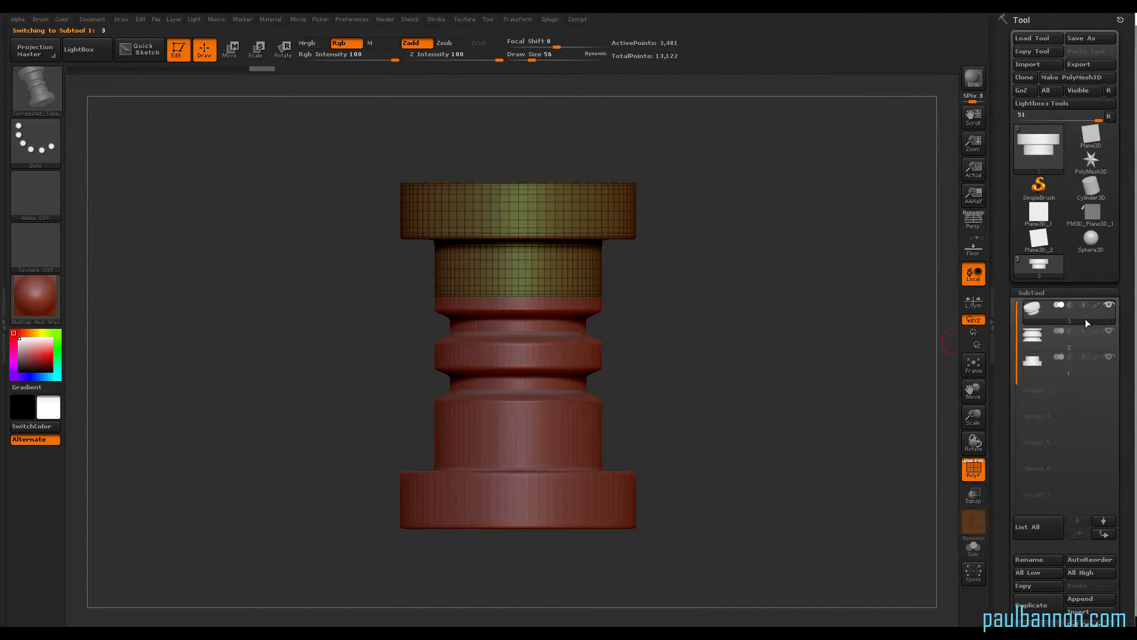
pyautogui.click(1059, 332)
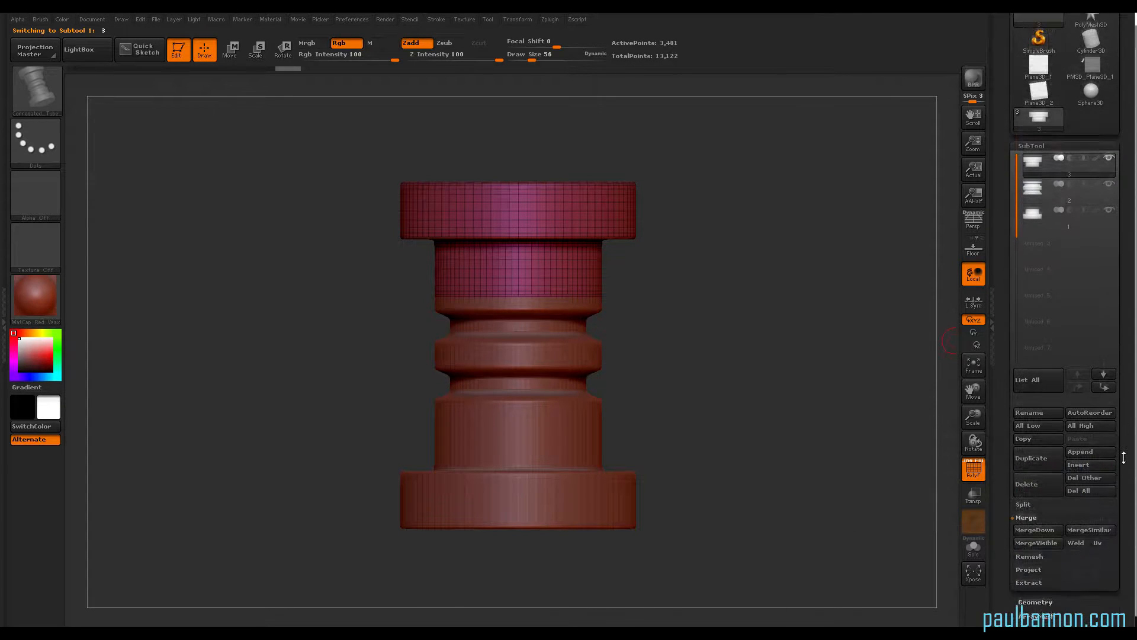
pyautogui.click(1036, 527)
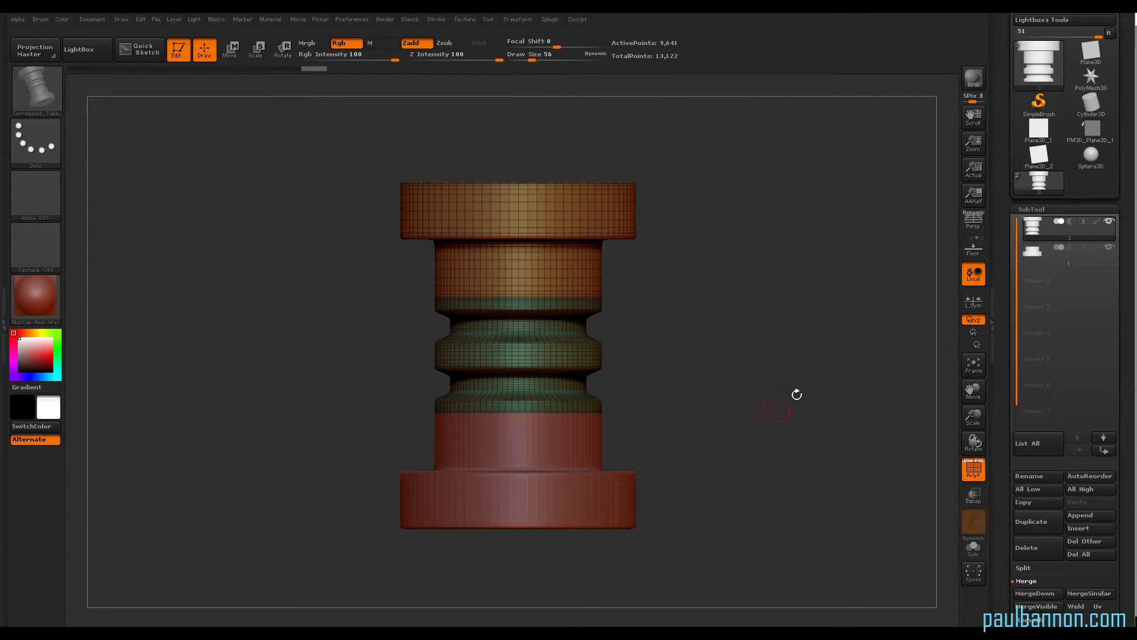
pyautogui.click(1037, 250)
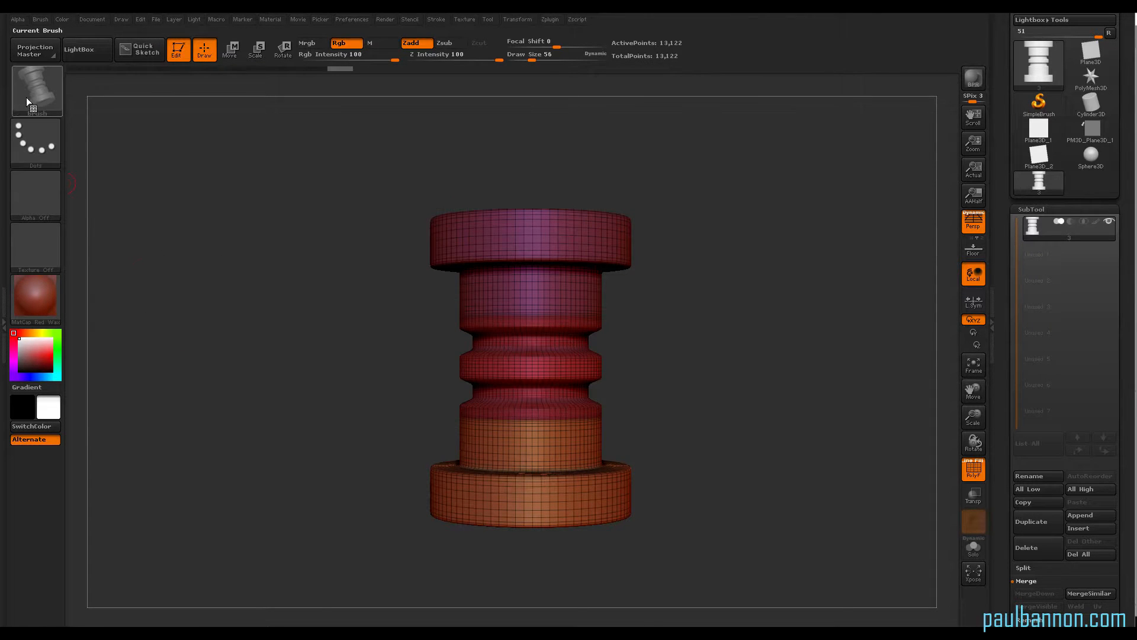
# - Create a new InsertMesh brush from the merged tube, then load the PM3D_Plane3D tool
pyautogui.click(37, 91)
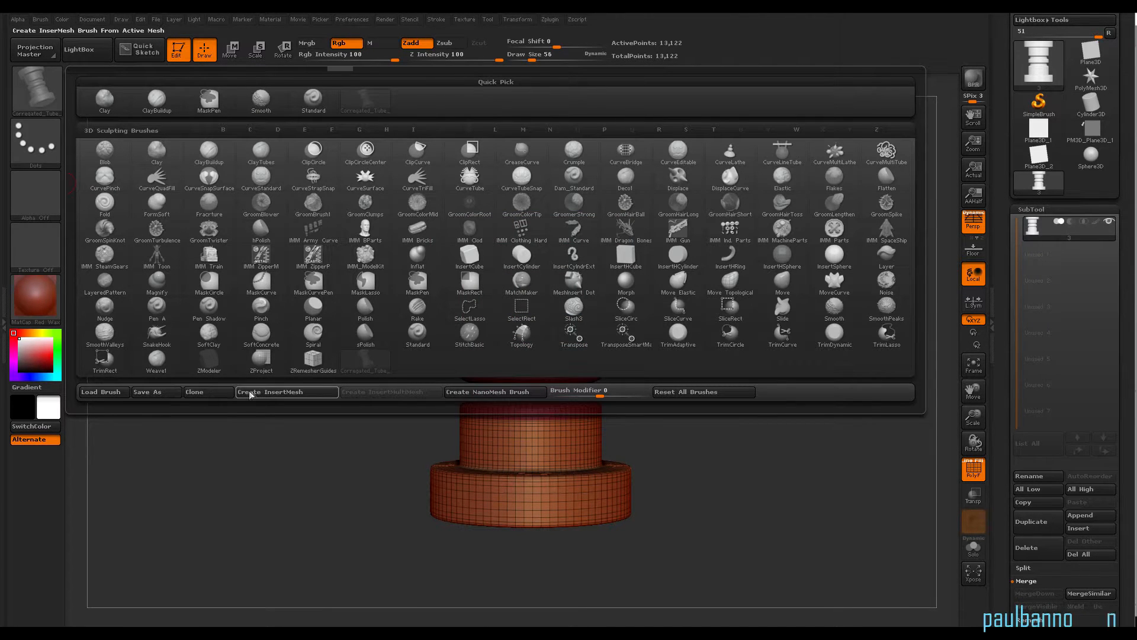
pyautogui.click(285, 391)
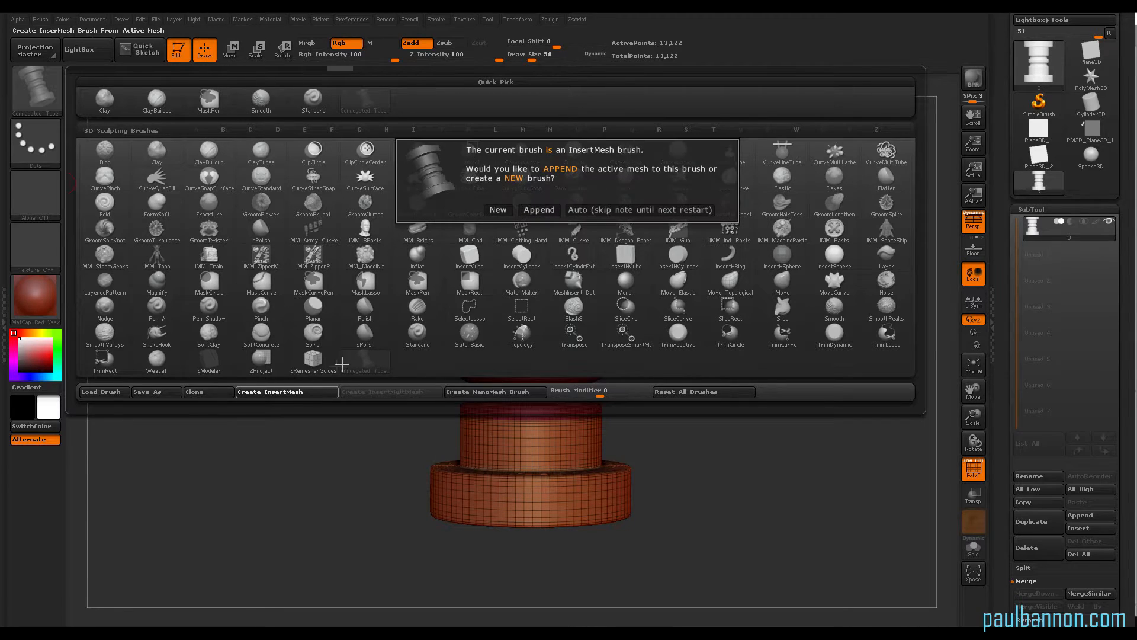
pyautogui.click(498, 210)
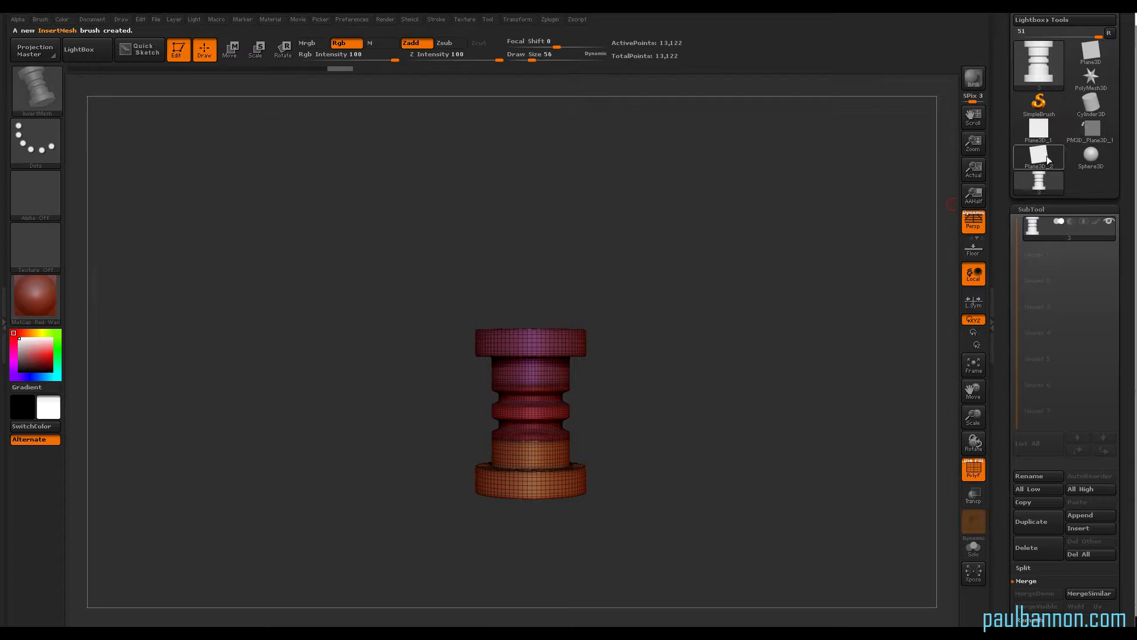
pyautogui.click(1038, 158)
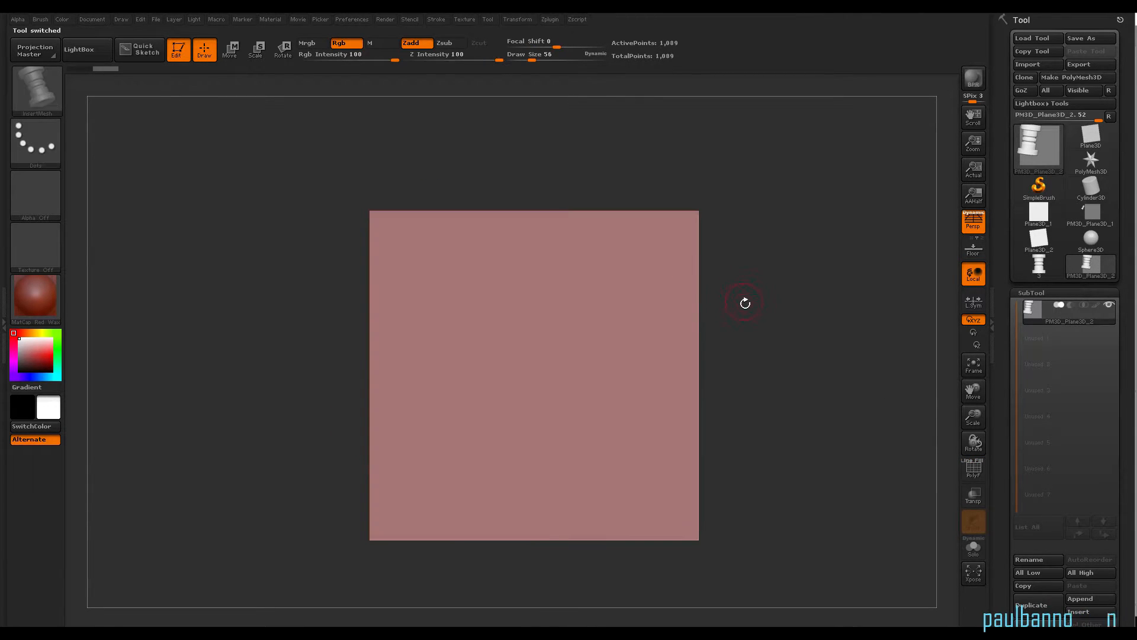
# - Enable Curve mode in the Stroke menu for the tube brush
pyautogui.click(436, 19)
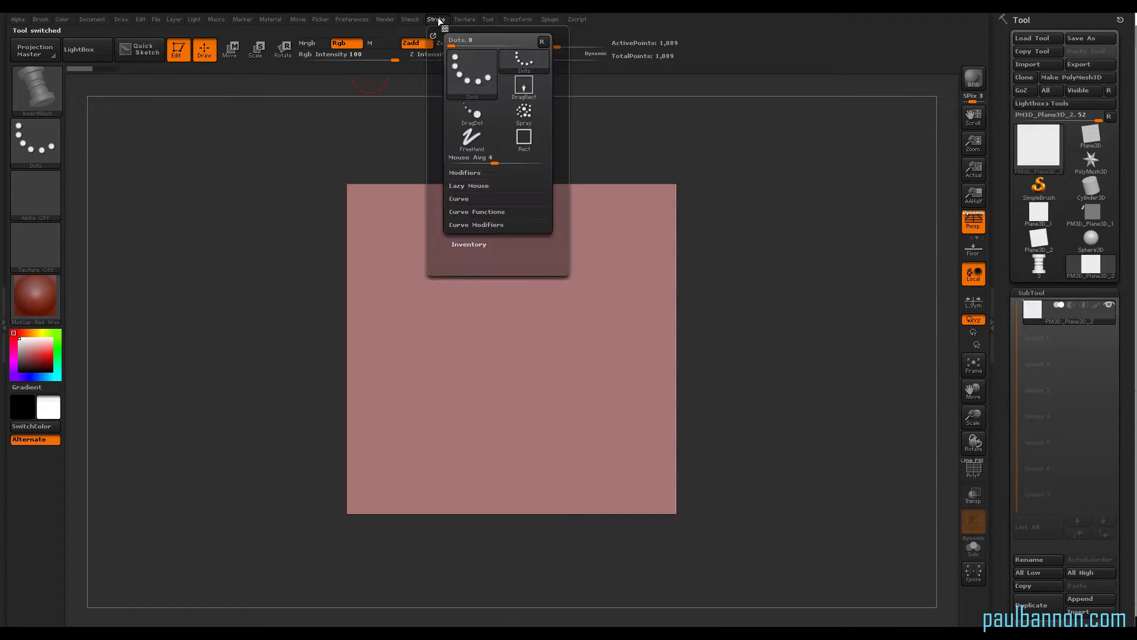
pyautogui.click(459, 199)
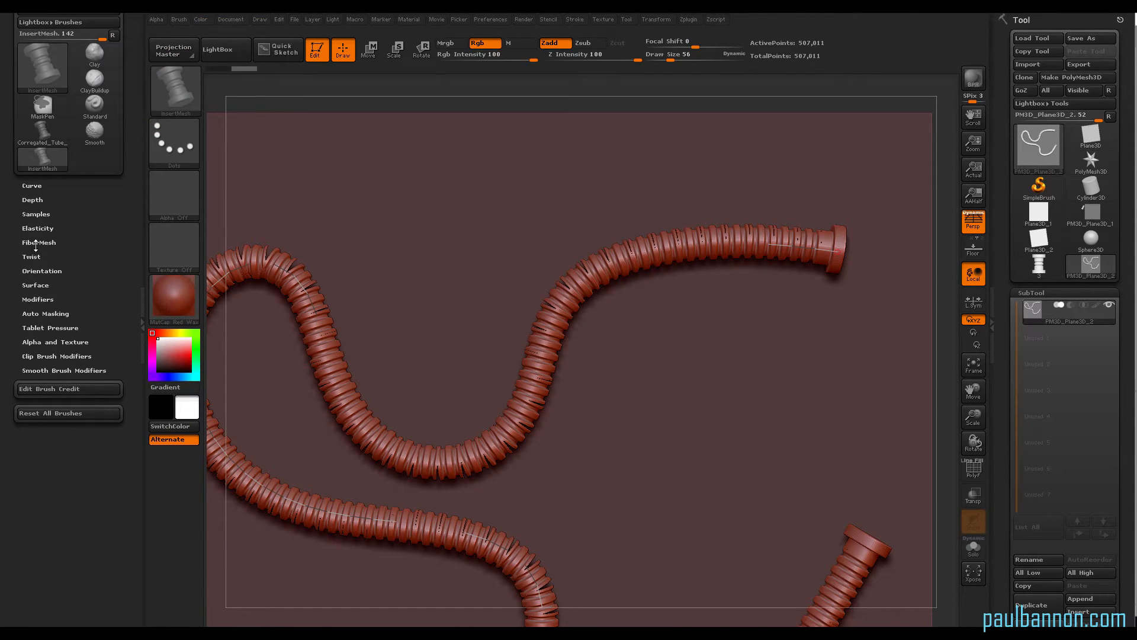
# - Expand the Brush palette's Modifiers settings for the tube brush
pyautogui.click(37, 298)
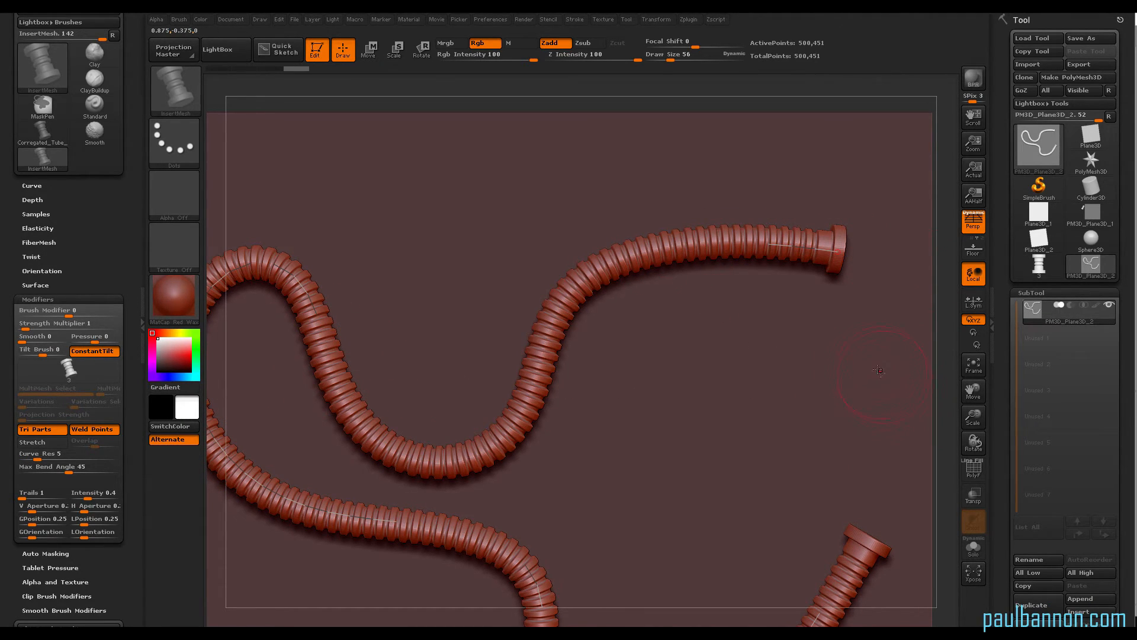
pyautogui.moveTo(838, 342)
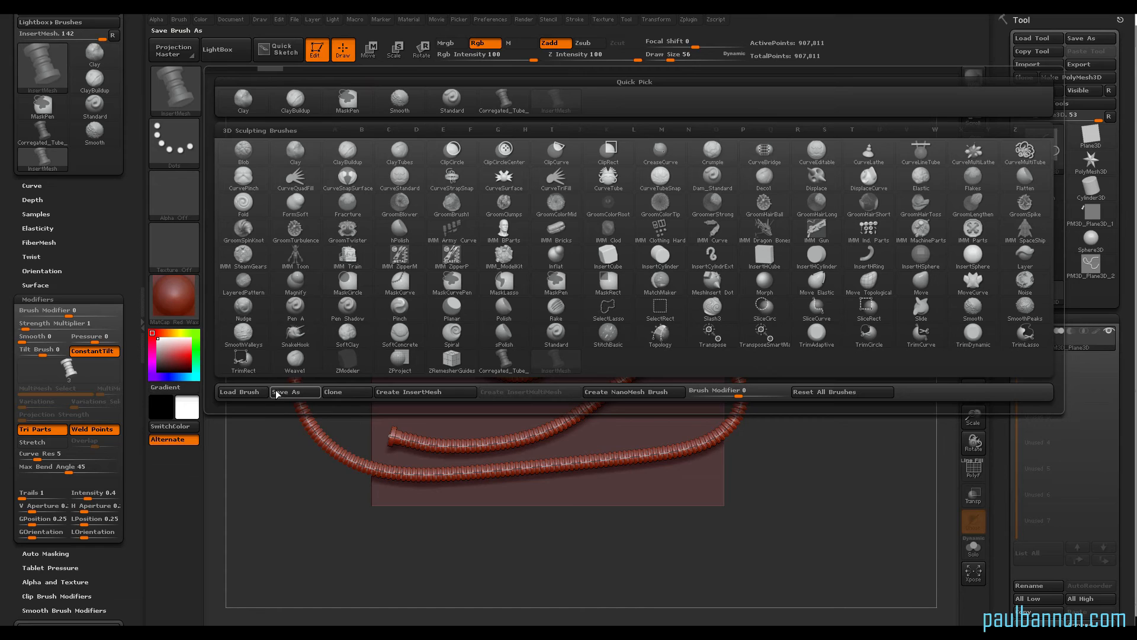
# - Save the tube brush to the Desktop under the name 'namehere'
pyautogui.click(293, 392)
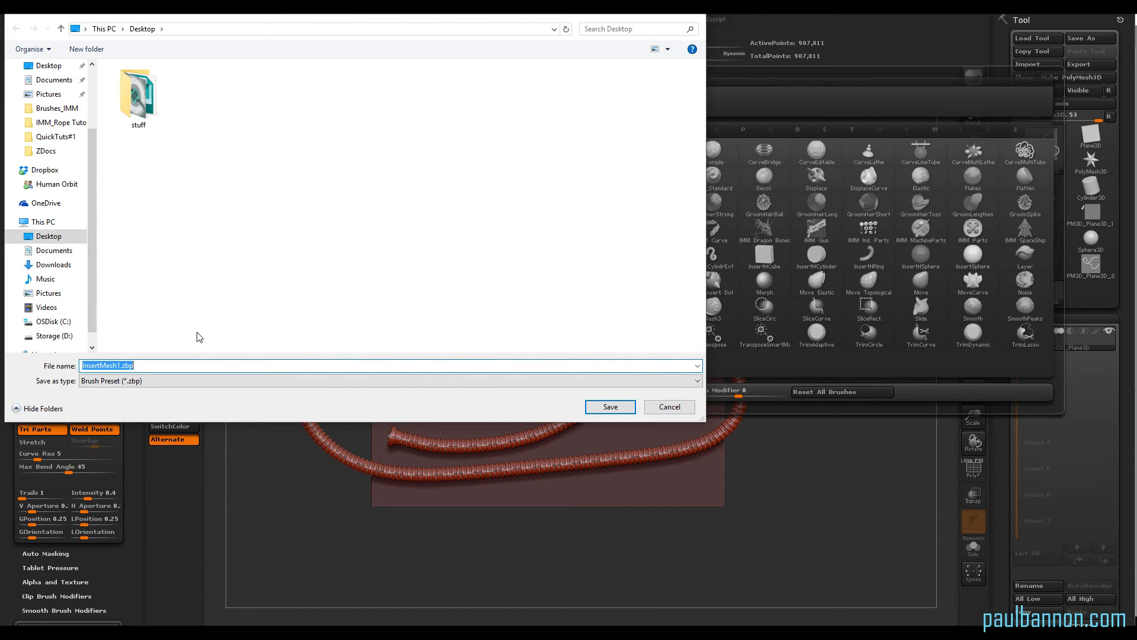
pyautogui.write('namehere')
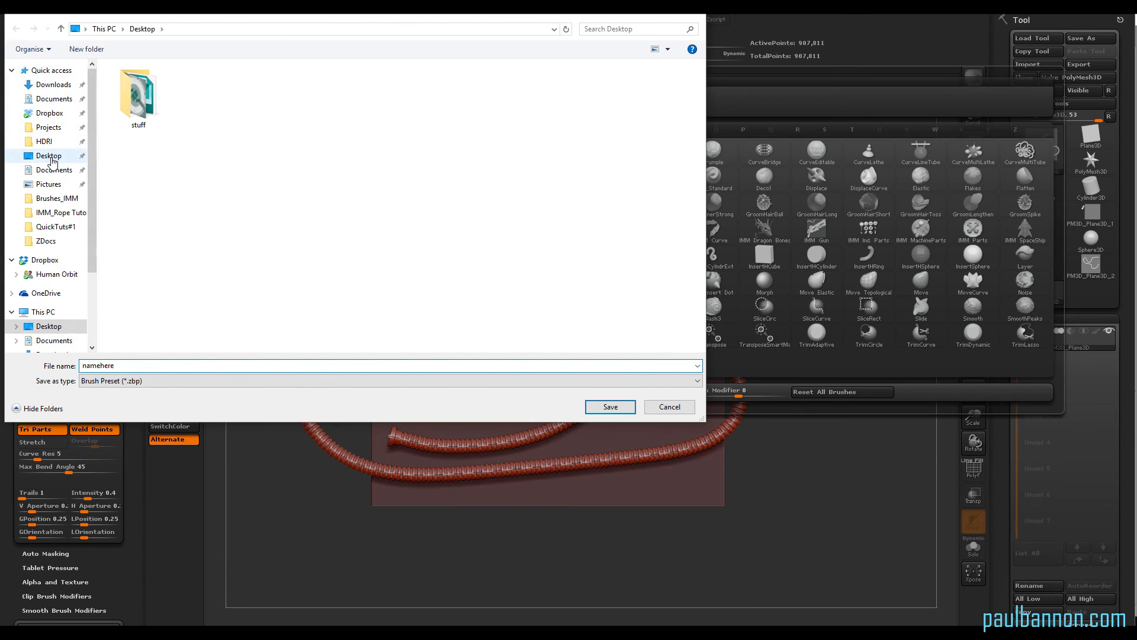
pyautogui.click(609, 406)
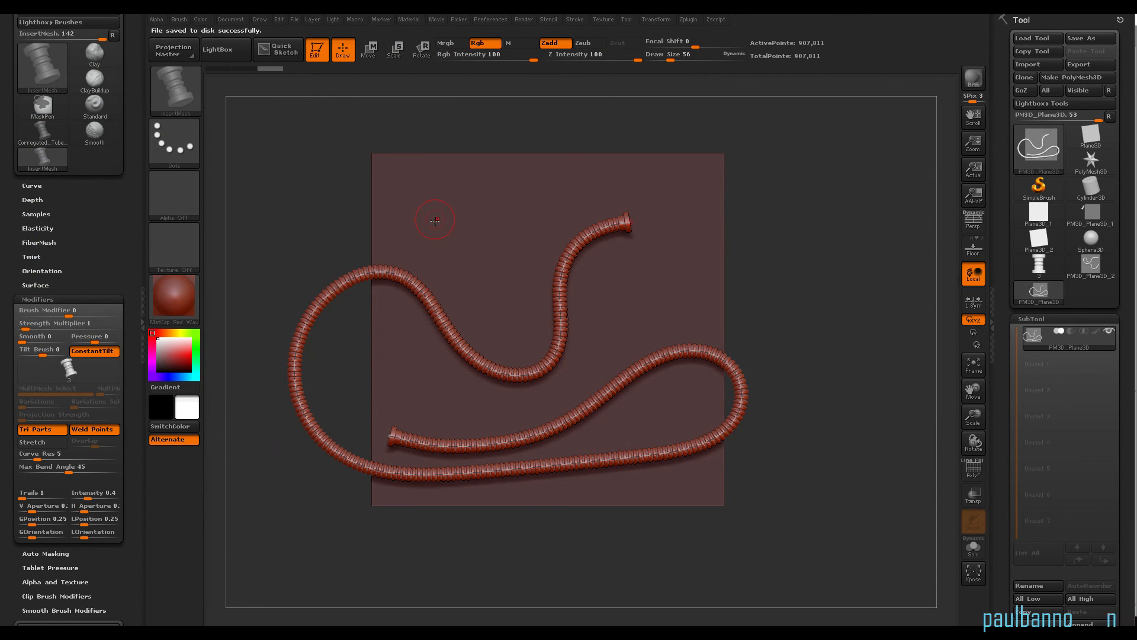